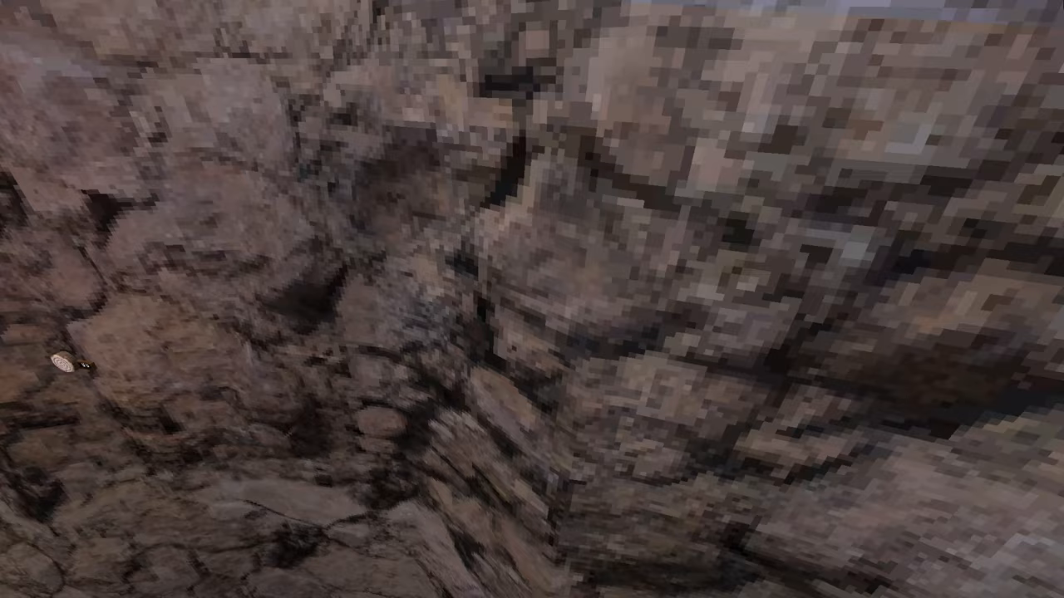
{"action": "mouse_move", "coordinate": [532, 300]}
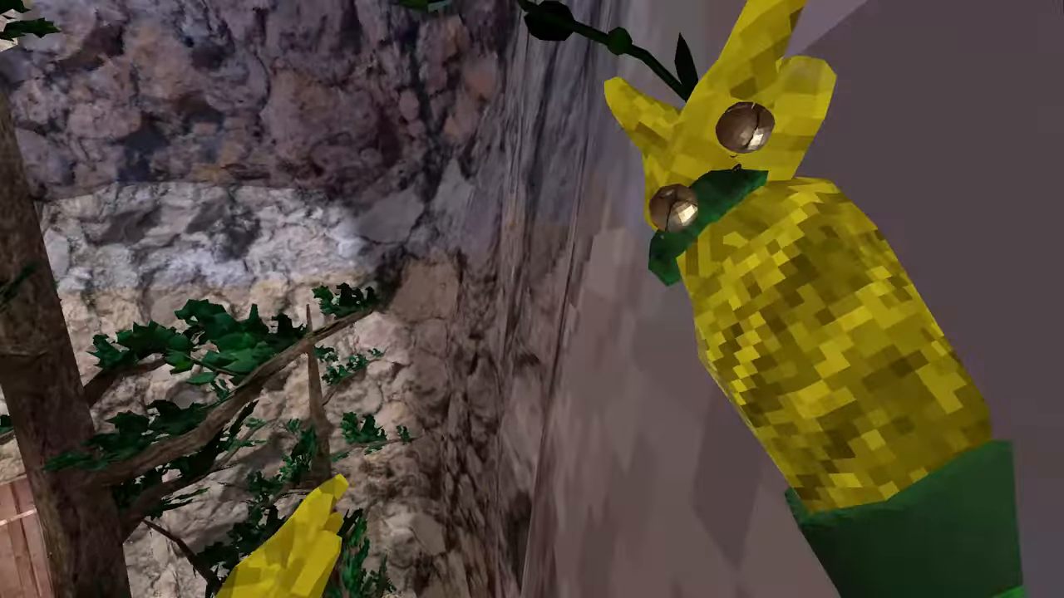
{"action": "mouse_move", "coordinate": [532, 299]}
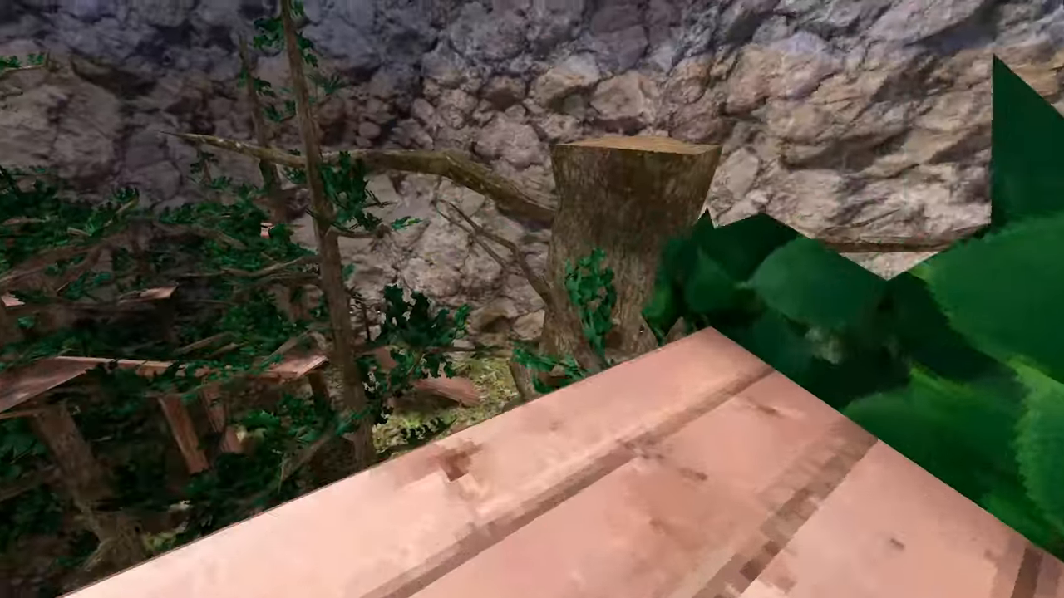
{"action": "mouse_move", "coordinate": [532, 299]}
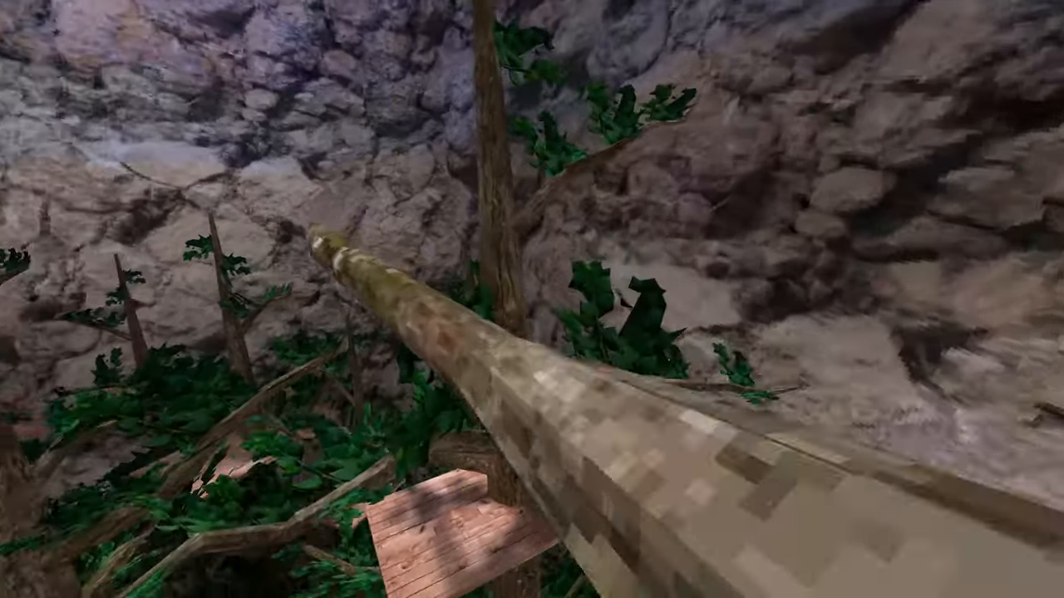
{"action": "mouse_move", "coordinate": [531, 299]}
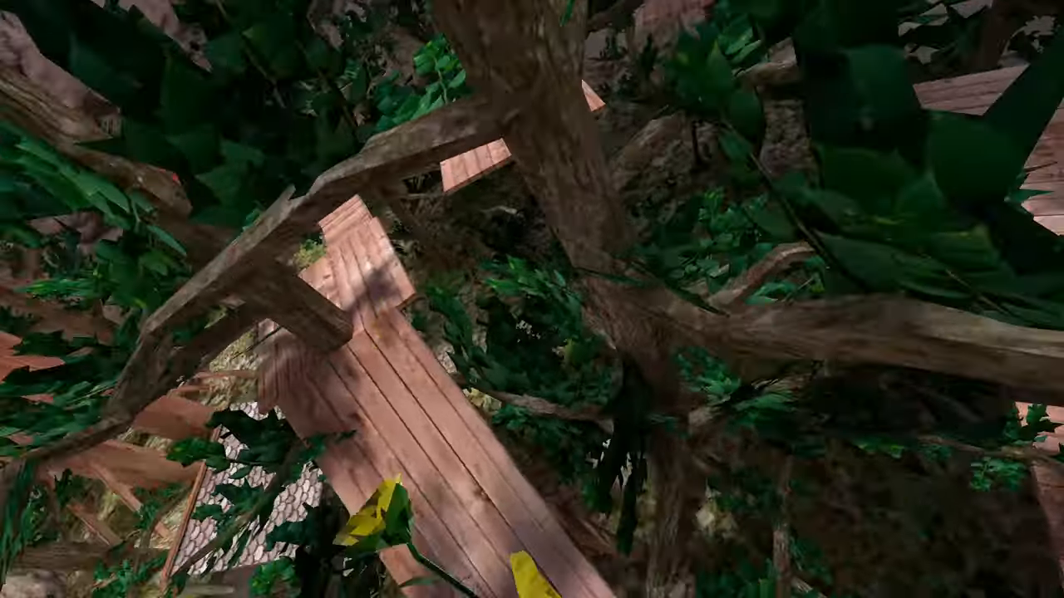
{"action": "mouse_move", "coordinate": [532, 300]}
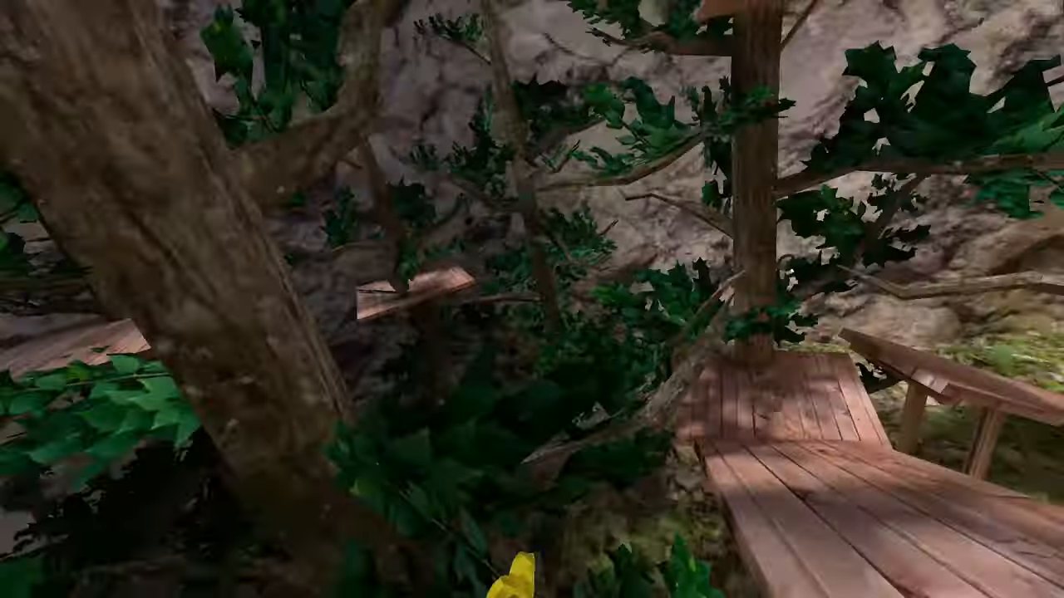
{"action": "mouse_move", "coordinate": [531, 299]}
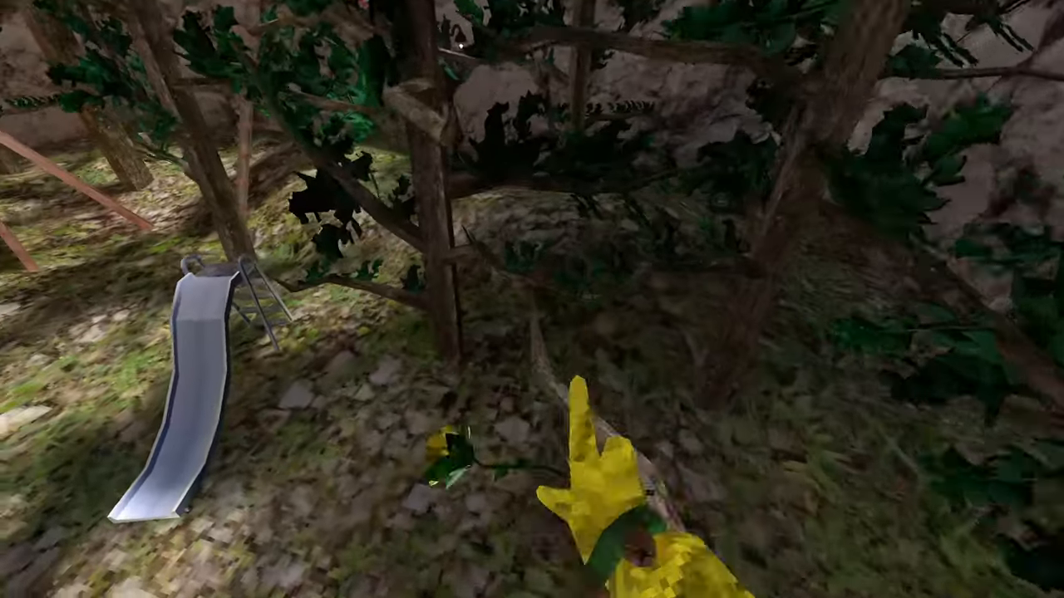
{"action": "mouse_move", "coordinate": [532, 299]}
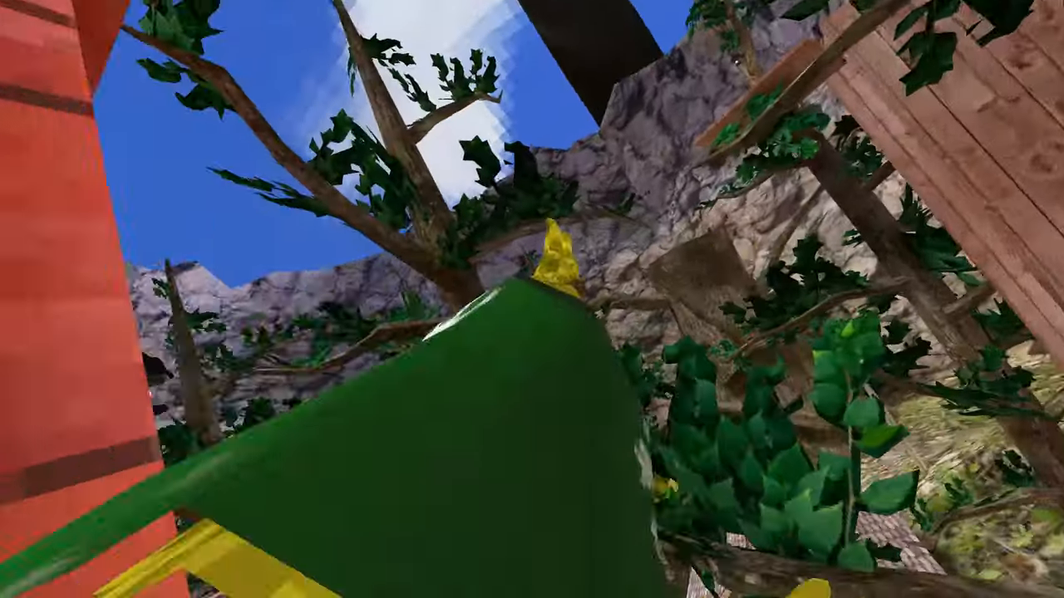
{"action": "mouse_move", "coordinate": [532, 299]}
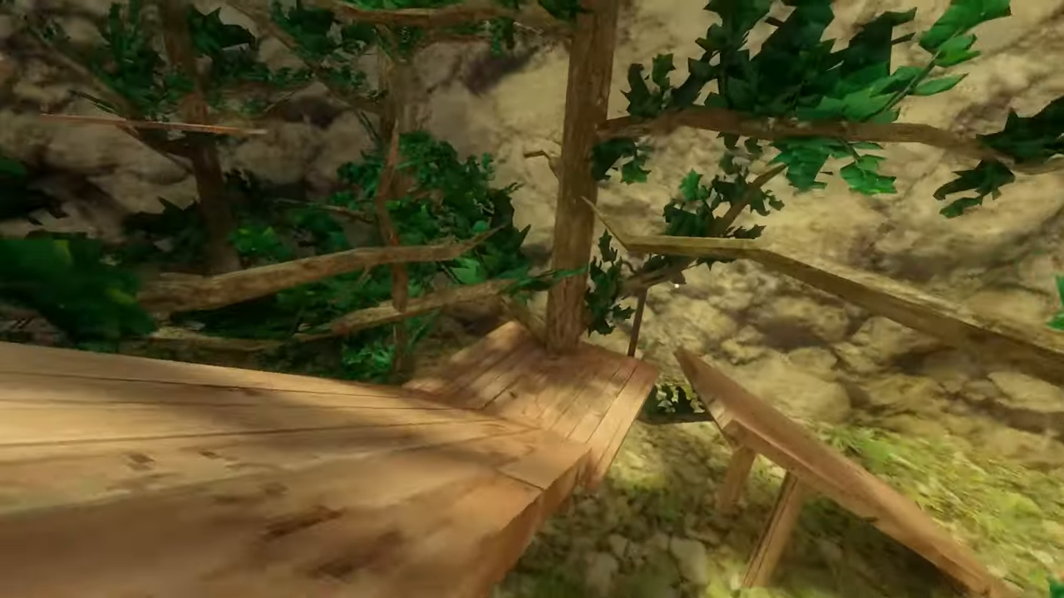
{"action": "mouse_move", "coordinate": [531, 299]}
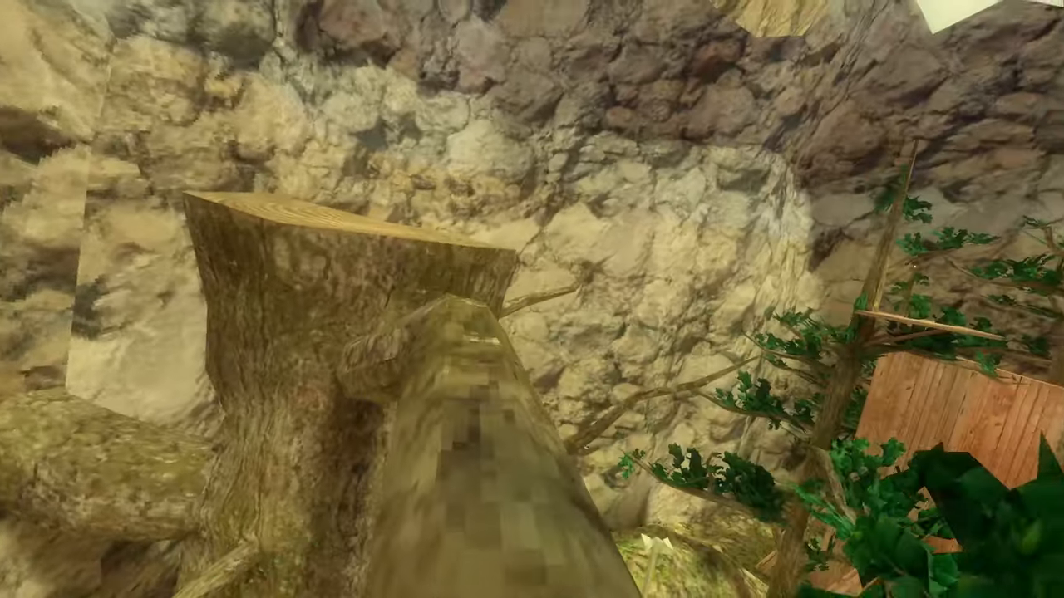
{"action": "mouse_move", "coordinate": [532, 300]}
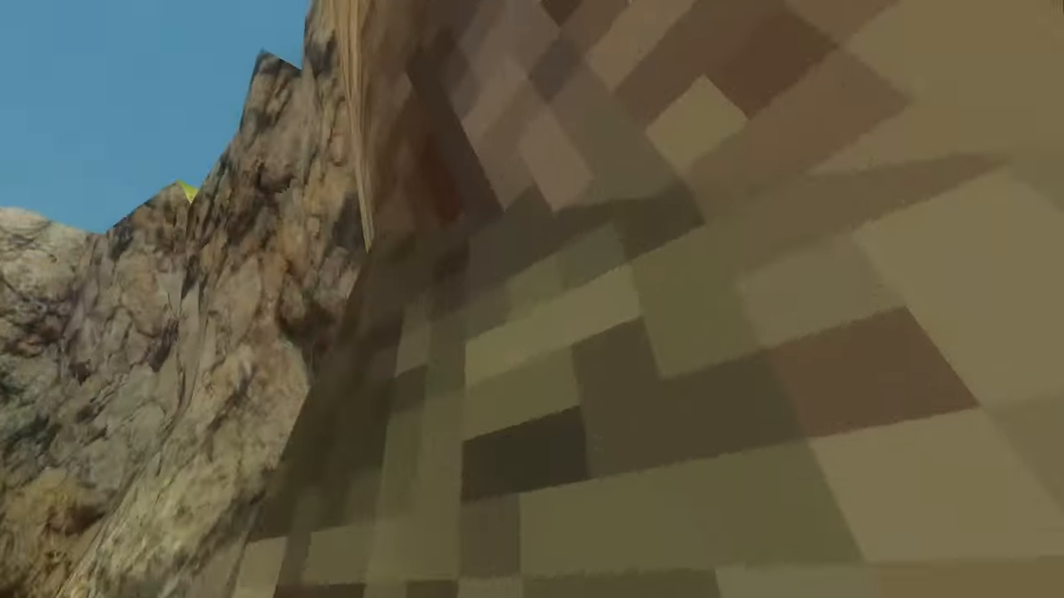
{"action": "mouse_move", "coordinate": [532, 299]}
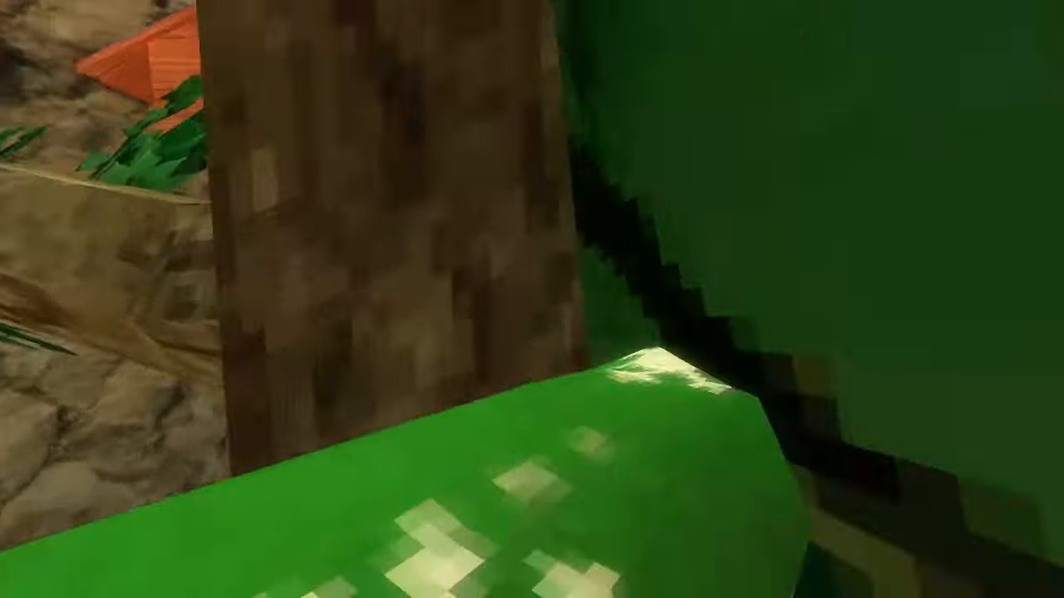
{"action": "mouse_move", "coordinate": [532, 300]}
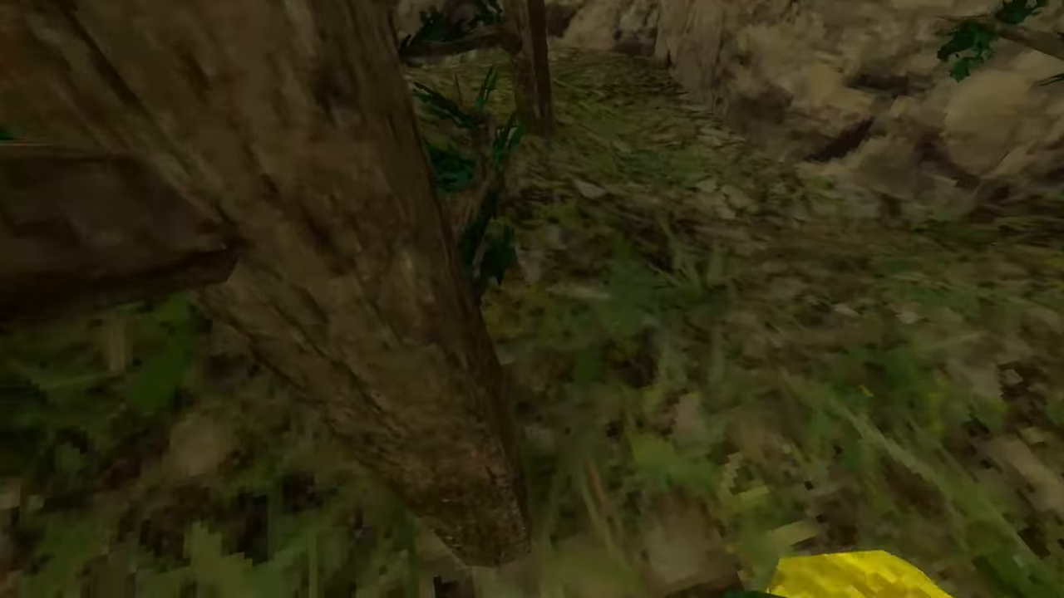
{"action": "mouse_move", "coordinate": [532, 299]}
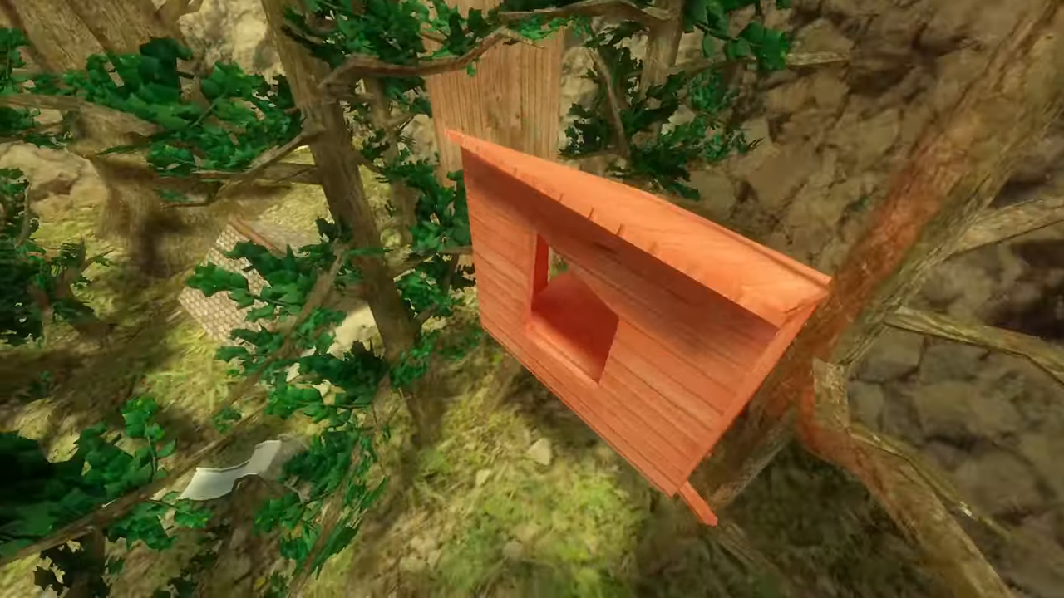
{"action": "mouse_move", "coordinate": [532, 299]}
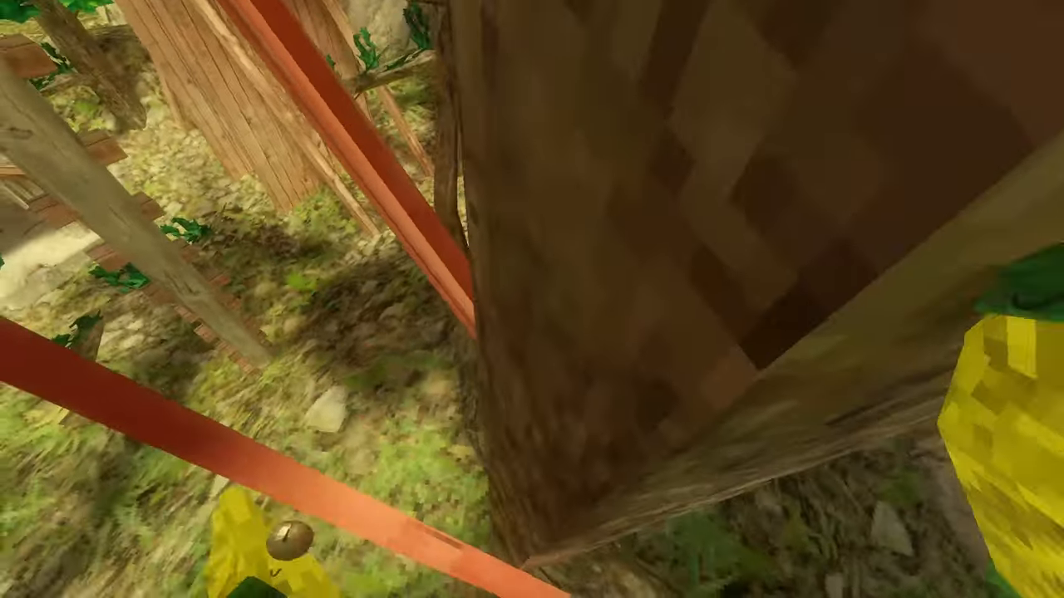
{"action": "mouse_move", "coordinate": [532, 300]}
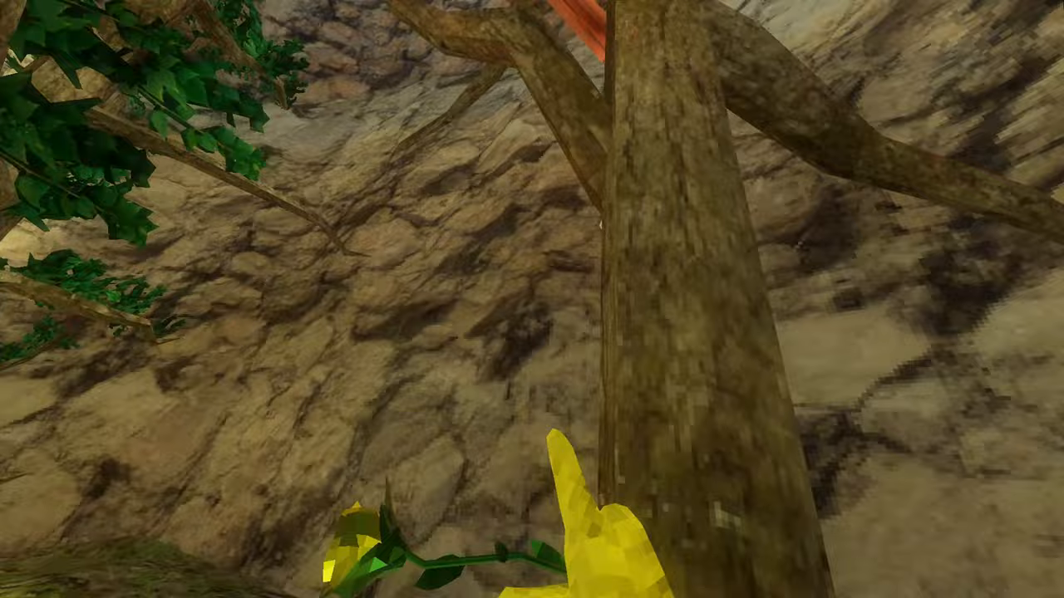
{"action": "mouse_move", "coordinate": [532, 299]}
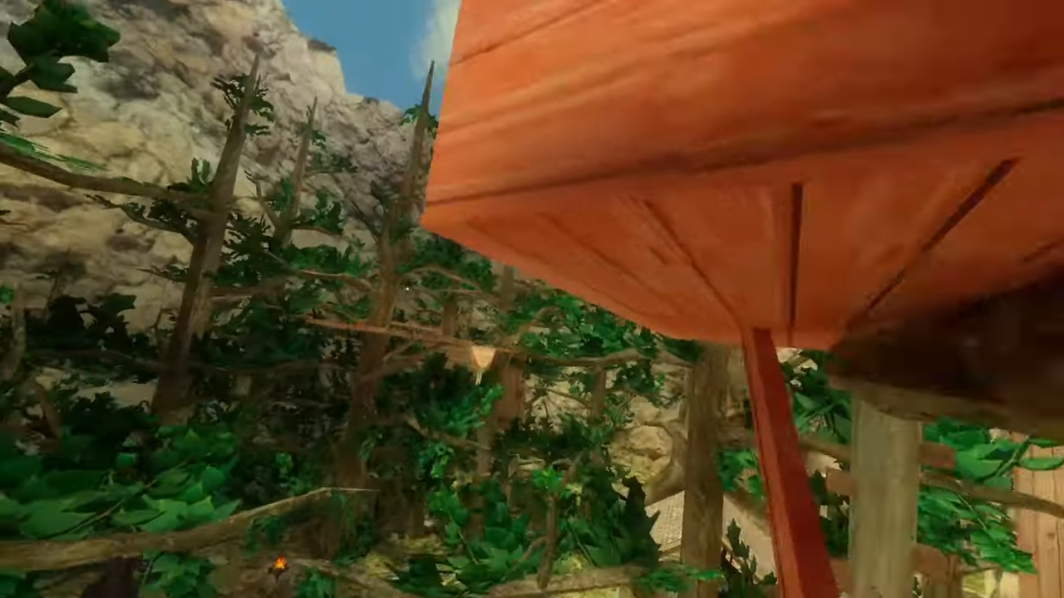
{"action": "mouse_move", "coordinate": [532, 299]}
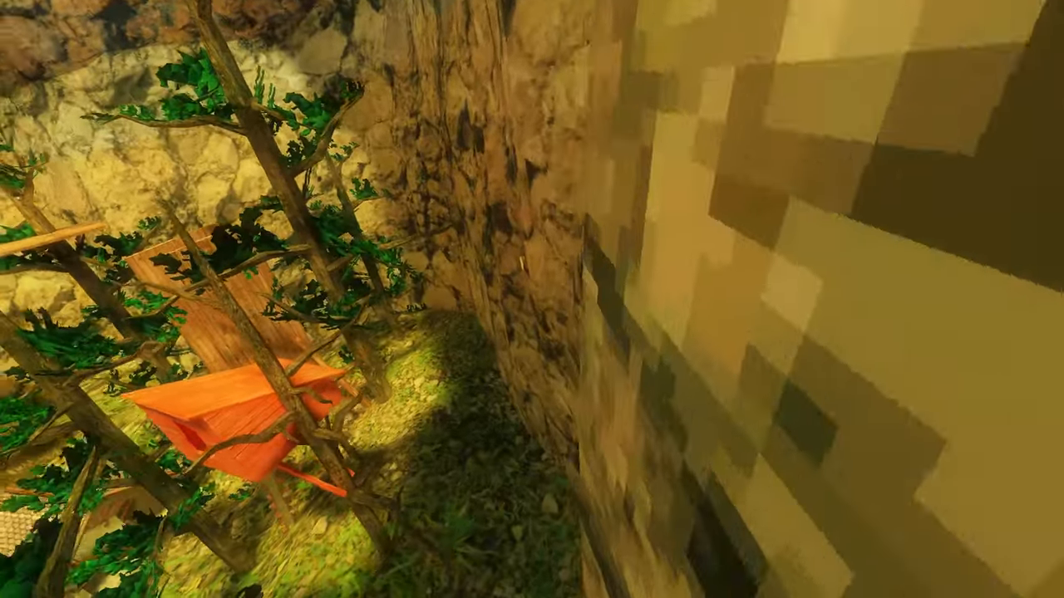
{"action": "mouse_move", "coordinate": [532, 299]}
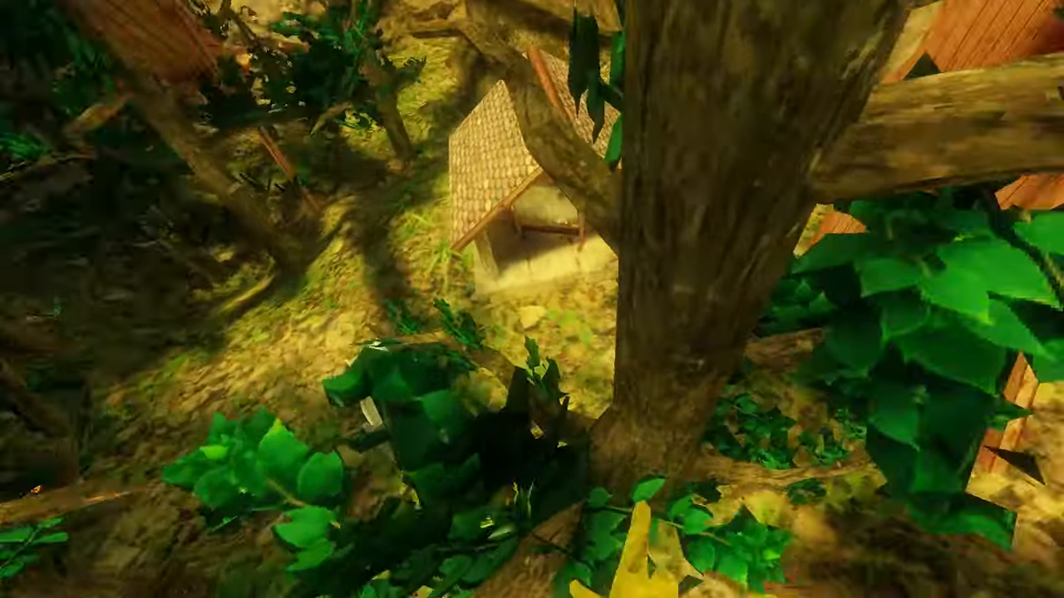
{"action": "mouse_move", "coordinate": [532, 299]}
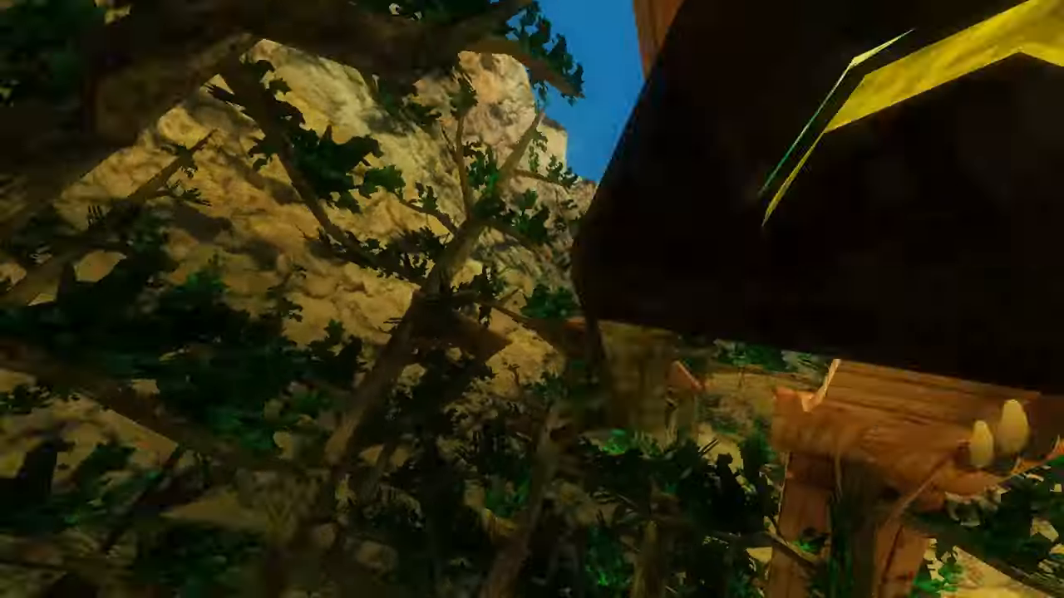
{"action": "mouse_move", "coordinate": [532, 299]}
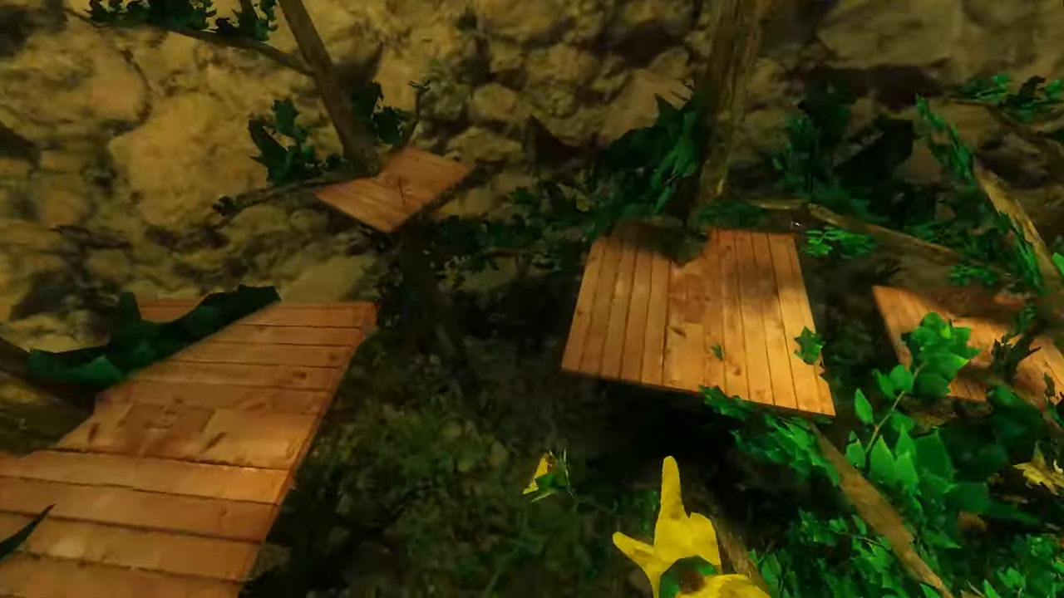
{"action": "mouse_move", "coordinate": [532, 299]}
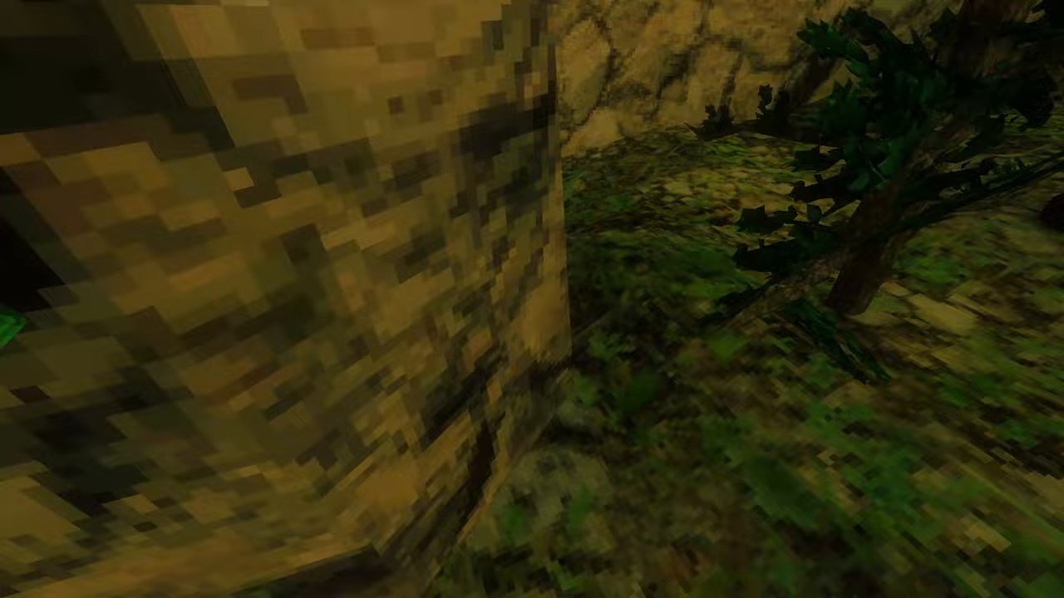
{"action": "mouse_move", "coordinate": [532, 299]}
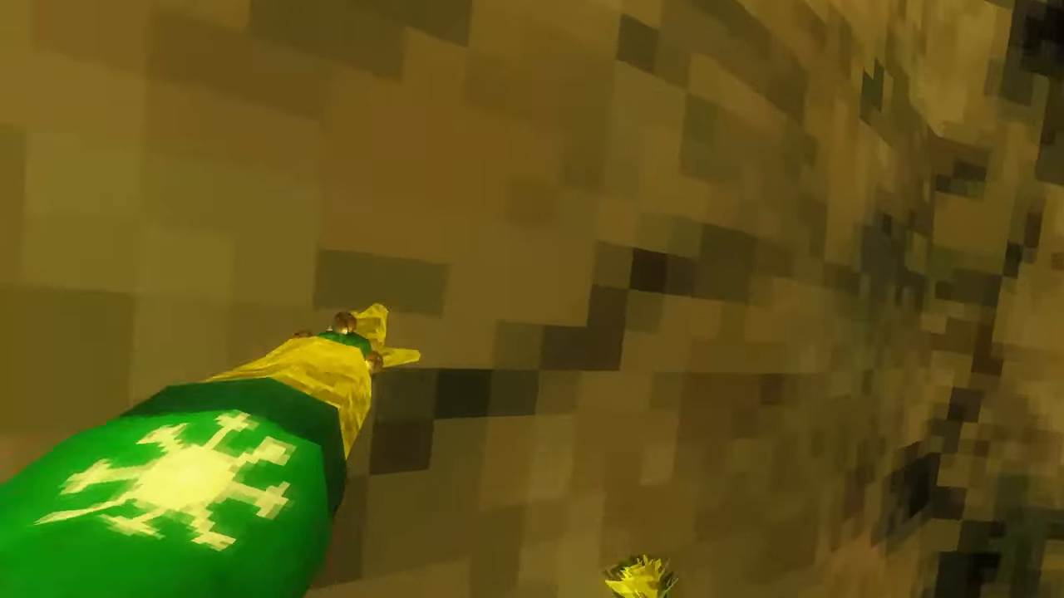